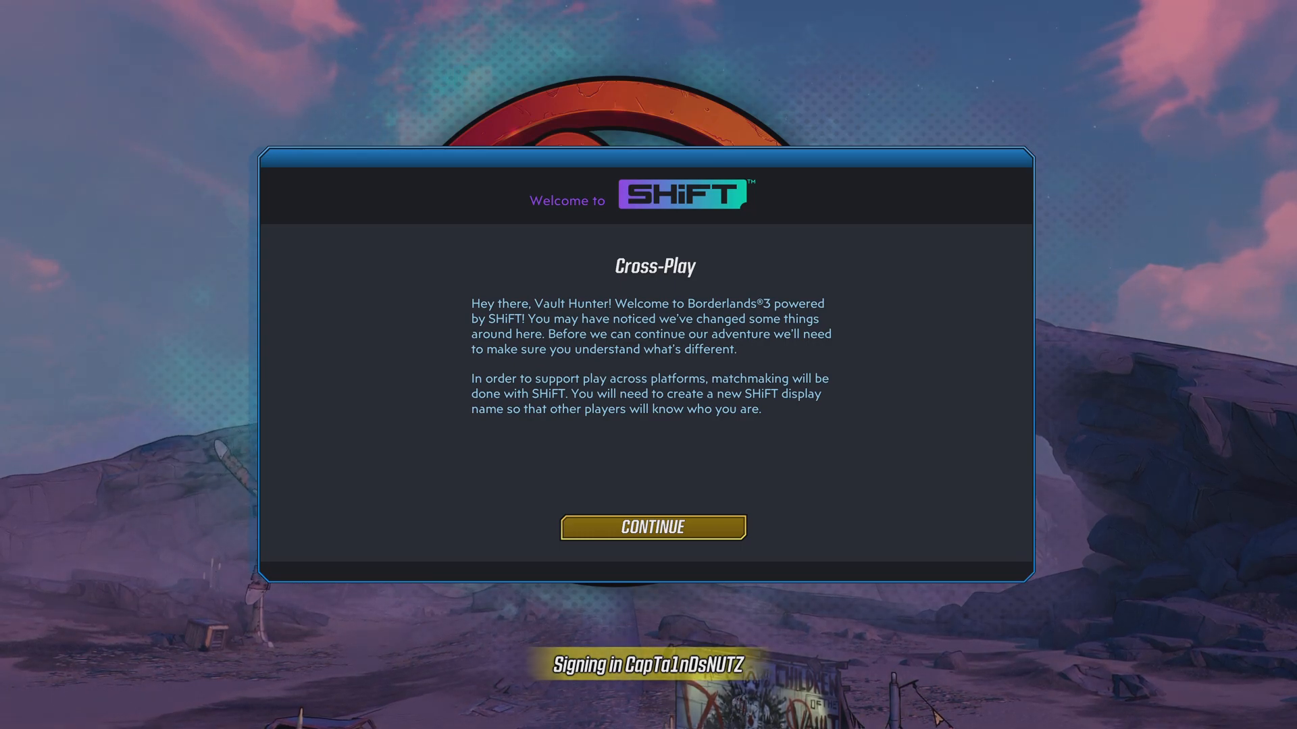
Continue past the Welcome to SHiFT screen and enable cross-play.
click(653, 527)
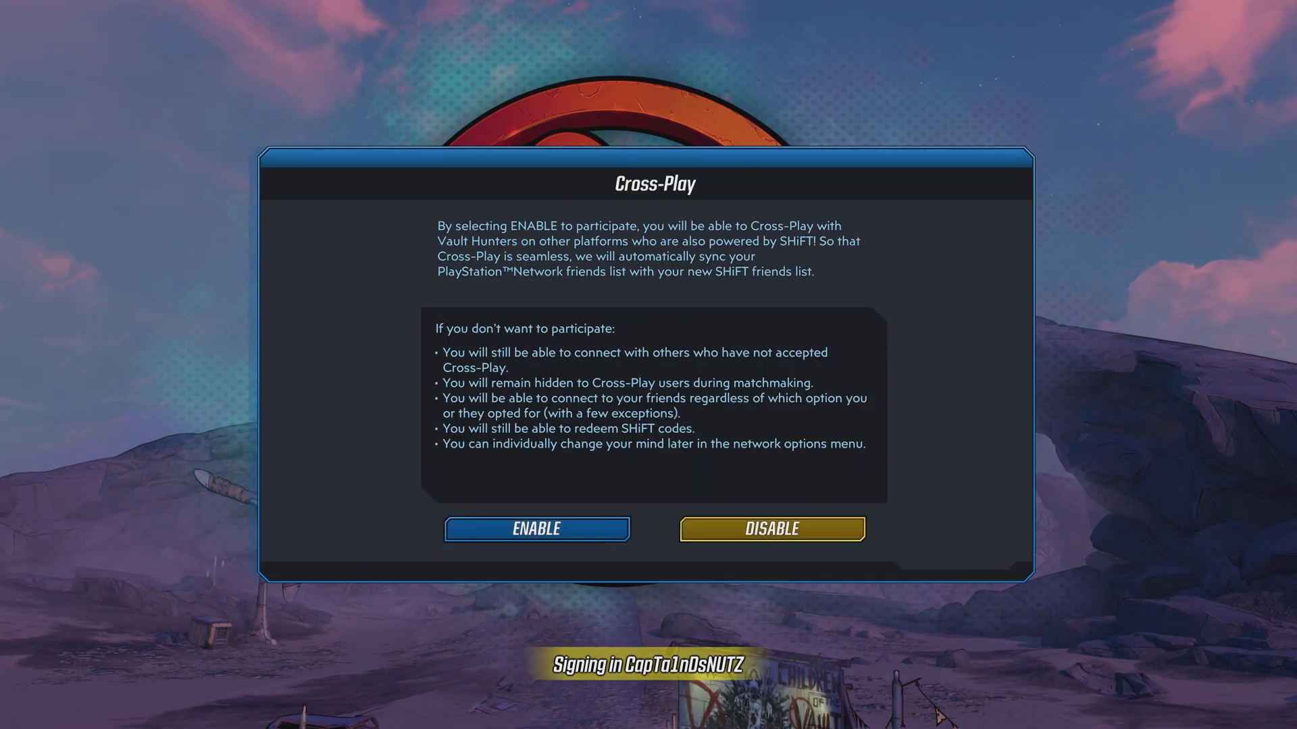
click(536, 528)
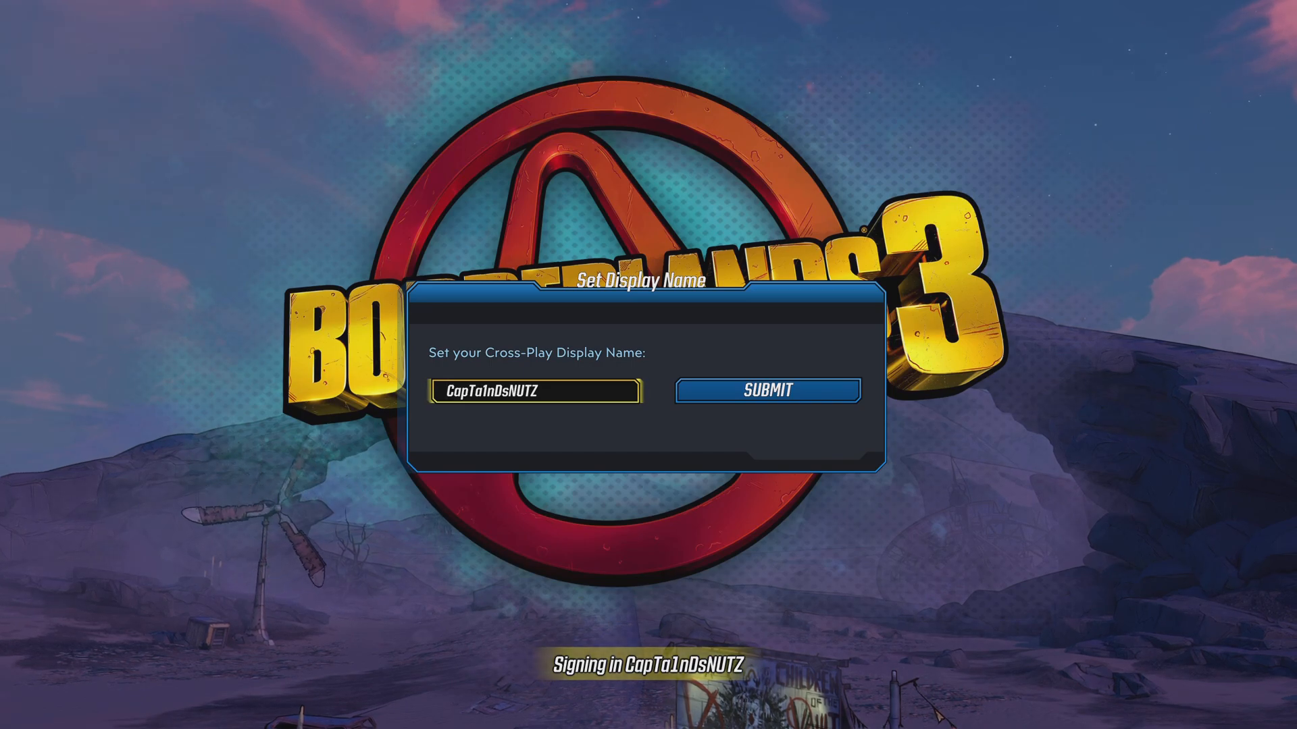
Submit 'CapTa1nTmCrry' as the display name, which is rejected as taken.
text(CapTa1nTmCrry)
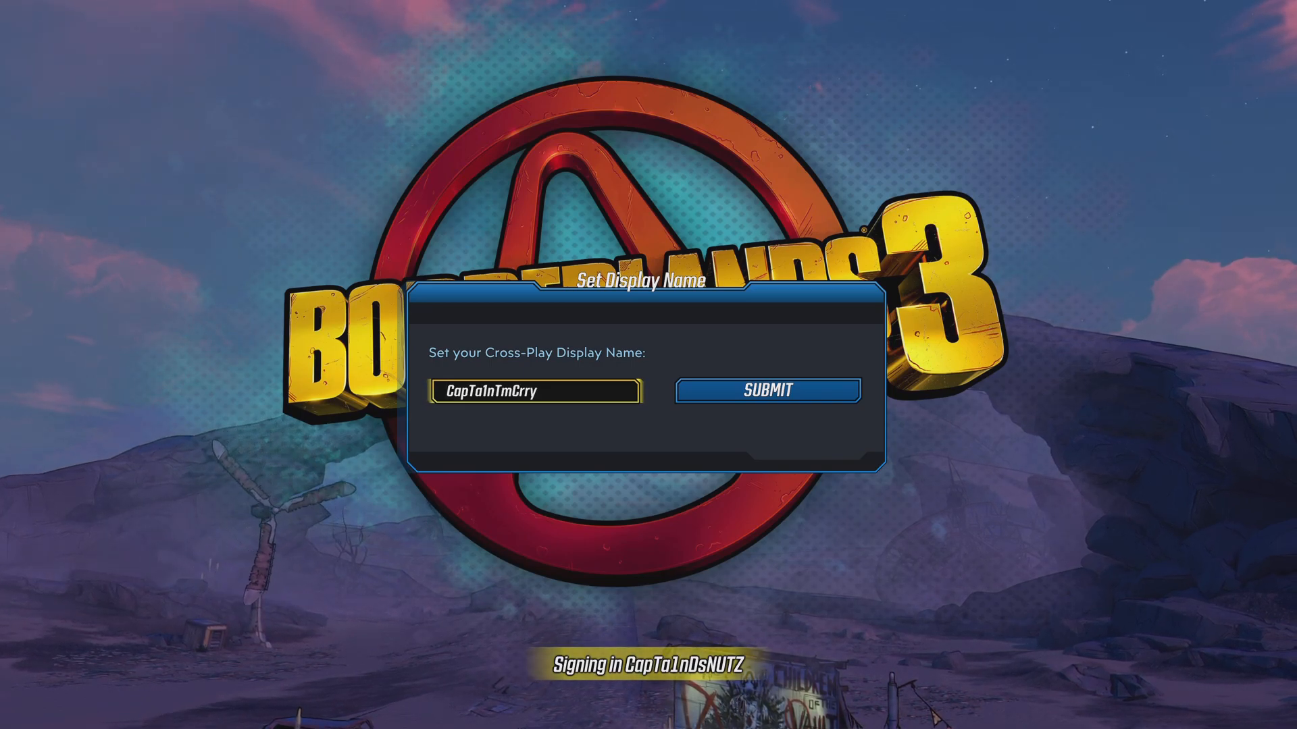
click(766, 390)
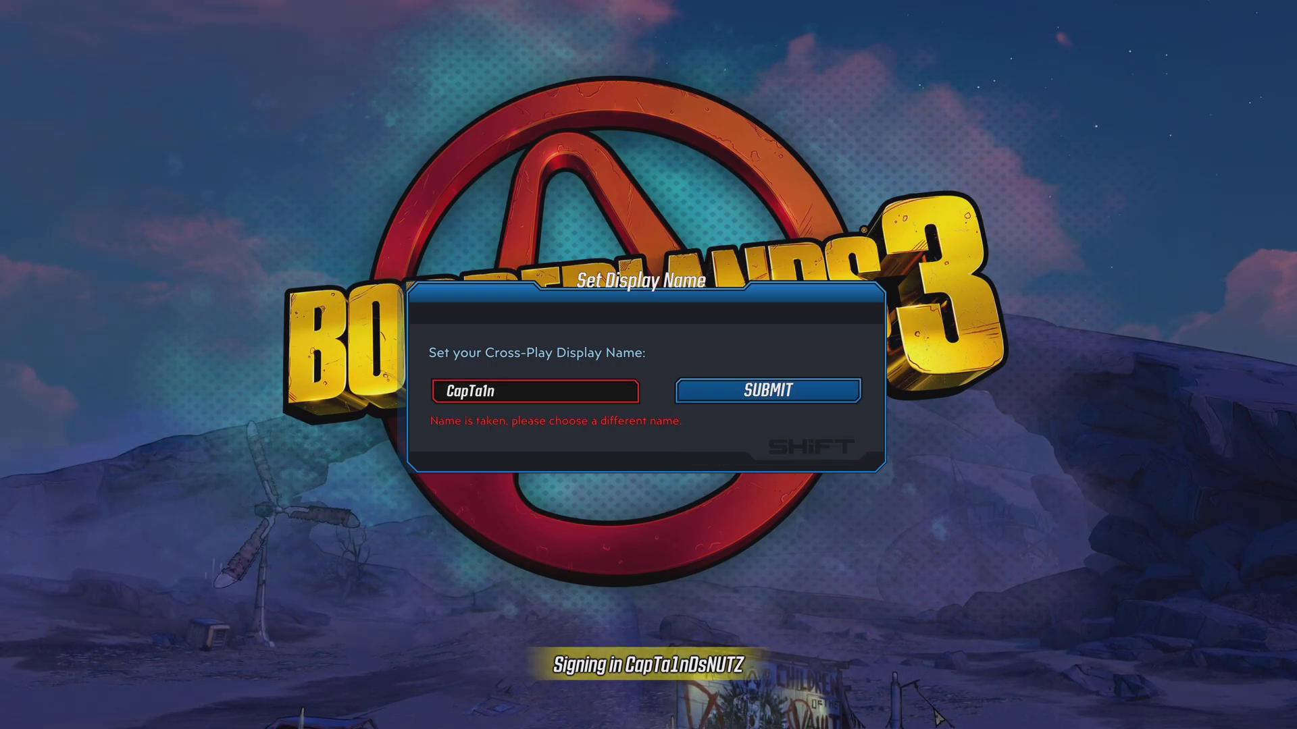
mouse_move(766, 390)
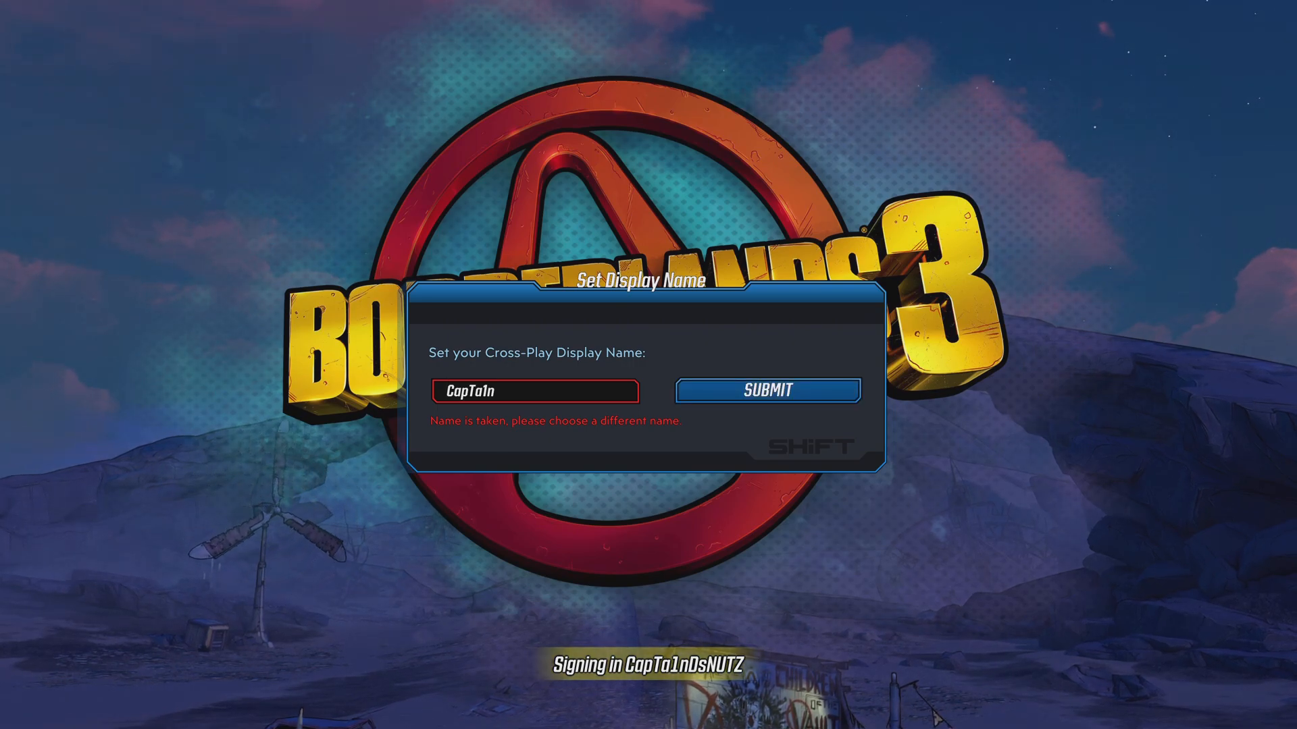
Edit the display name, adding 'Tm' and then 'eamCrry' for a longer name.
text(Tm)
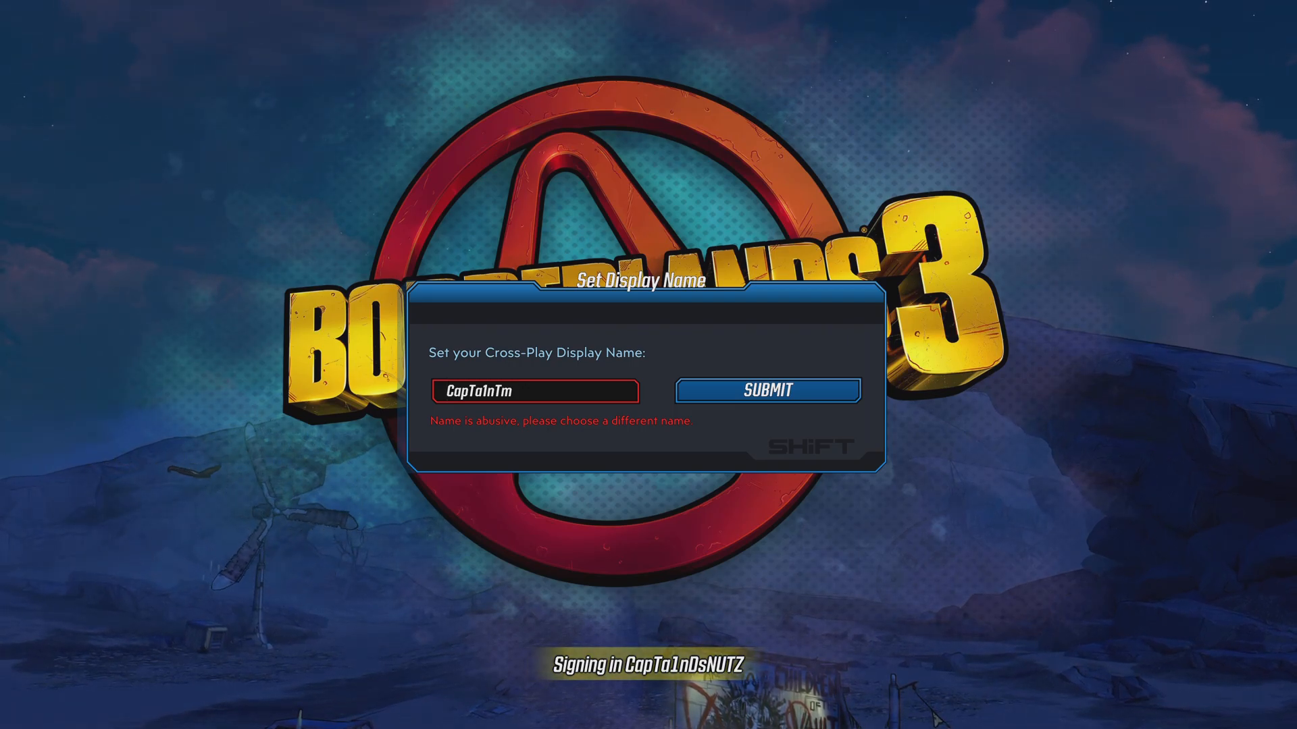
text(eamCrry)
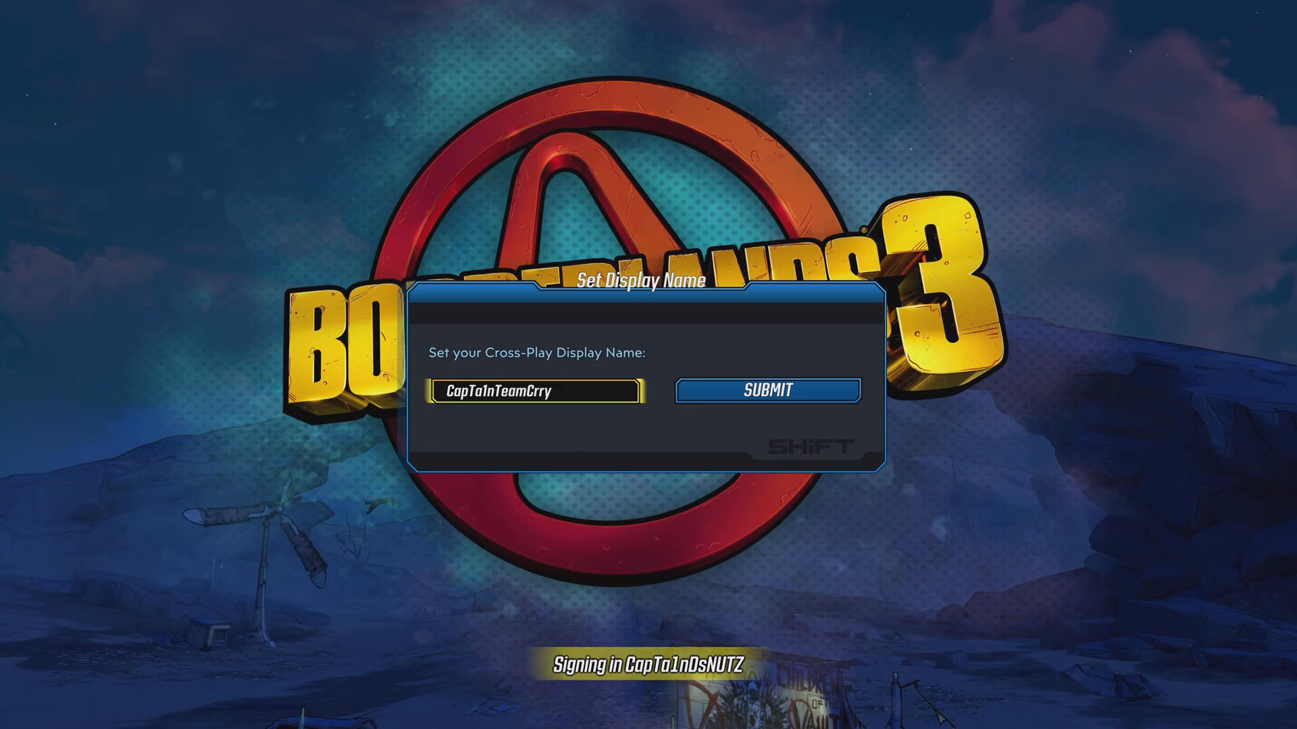
mouse_move(766, 390)
text(a)
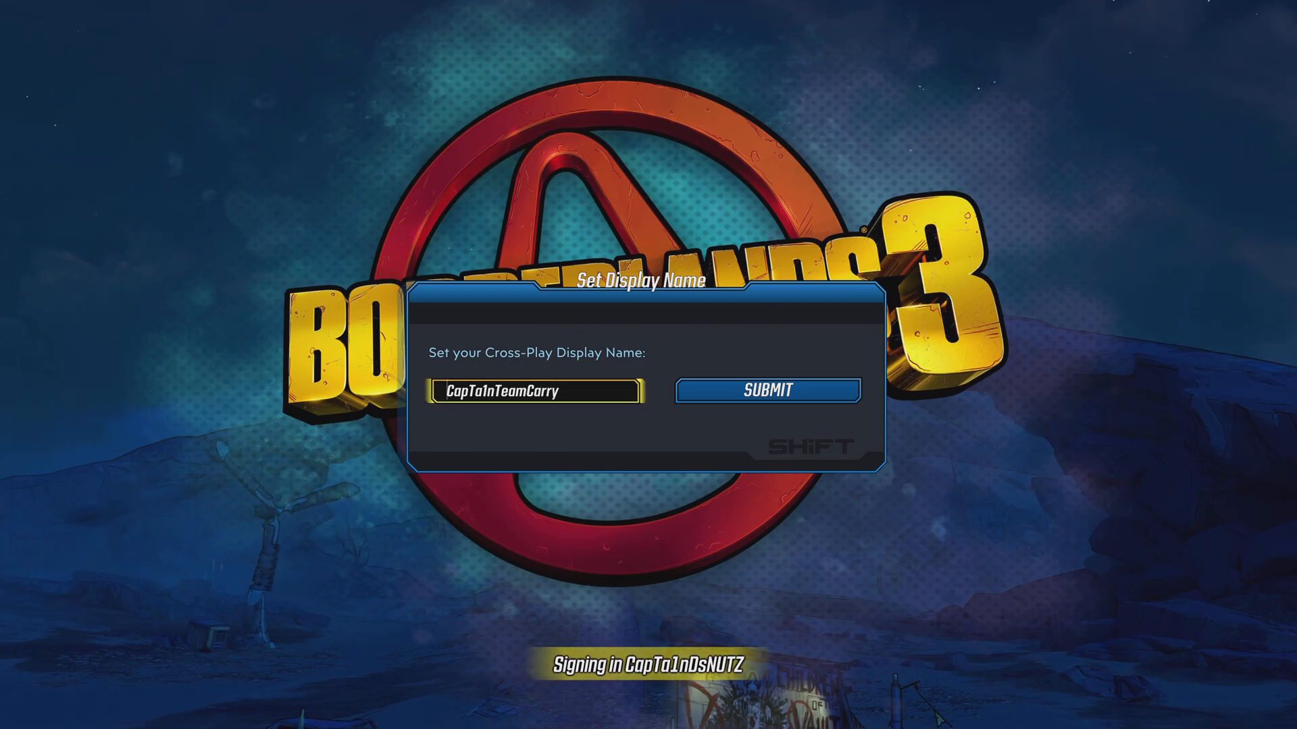
Resubmit the revised display name until it is accepted and brightness setup opens.
click(766, 389)
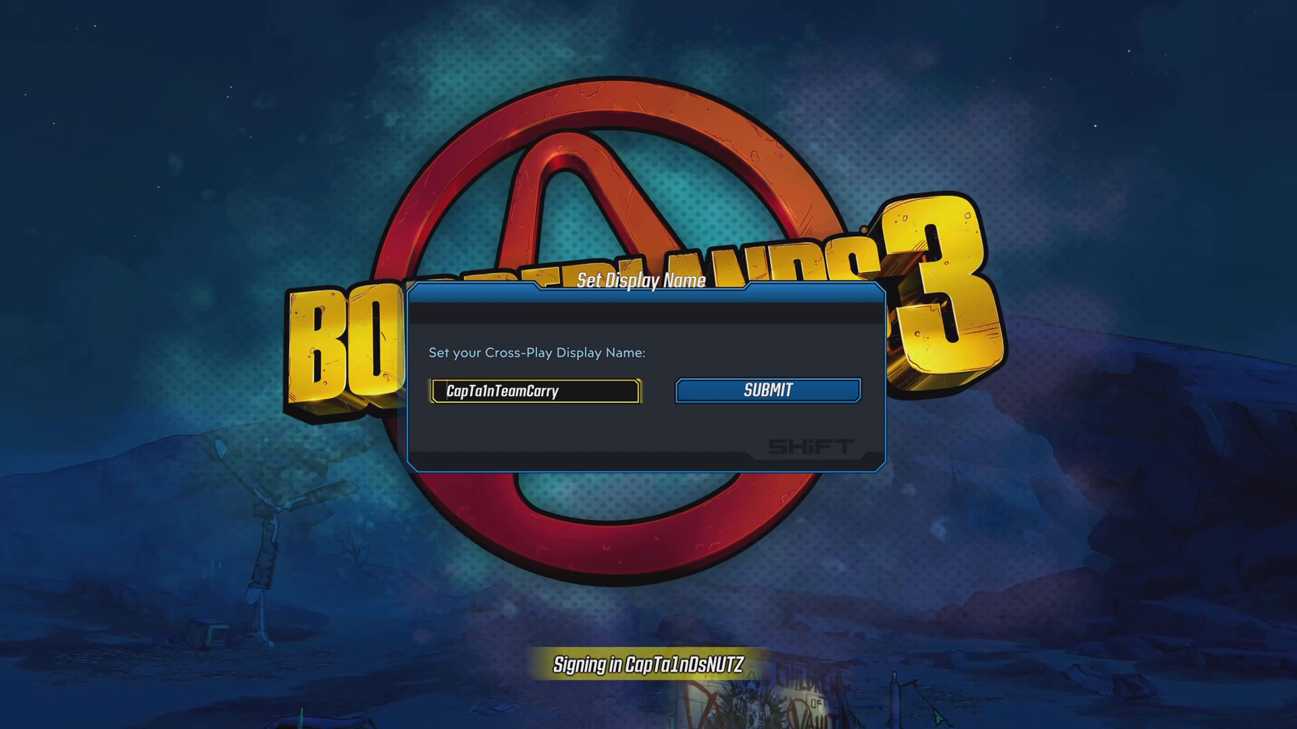
click(767, 389)
text(DsNUTZ)
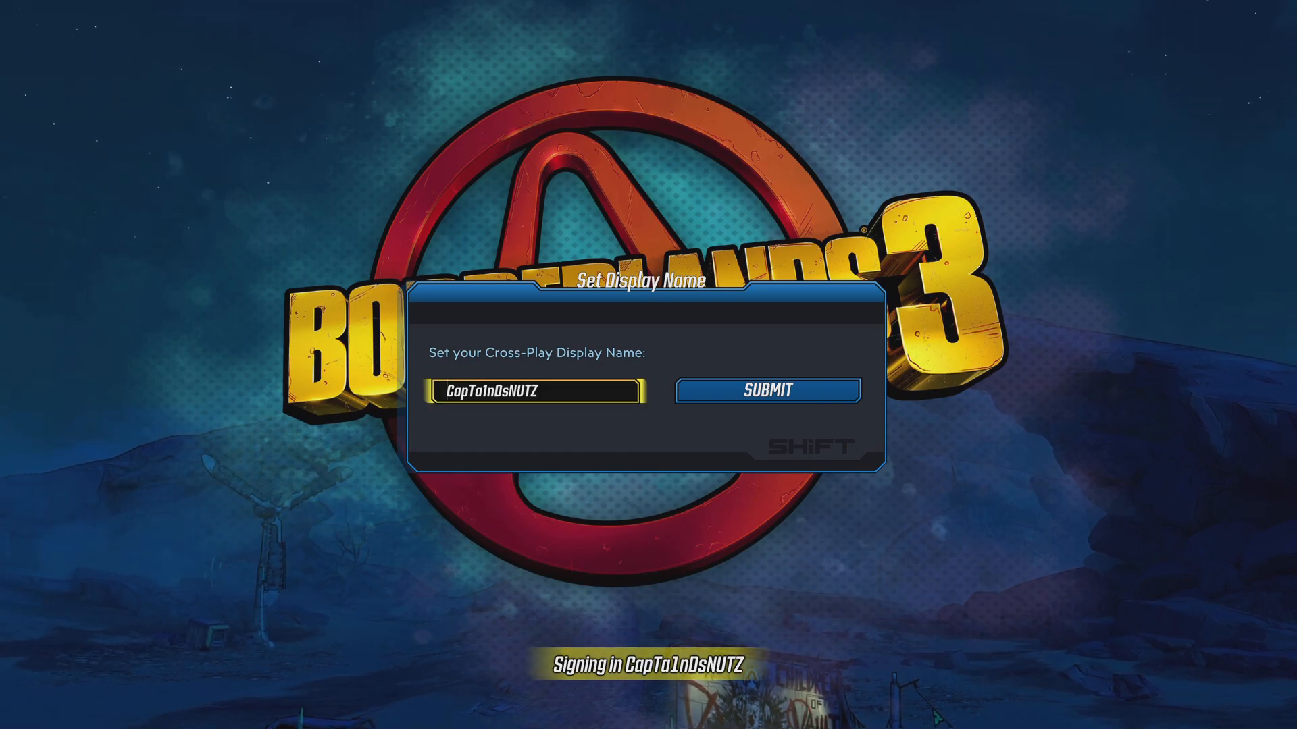
click(766, 390)
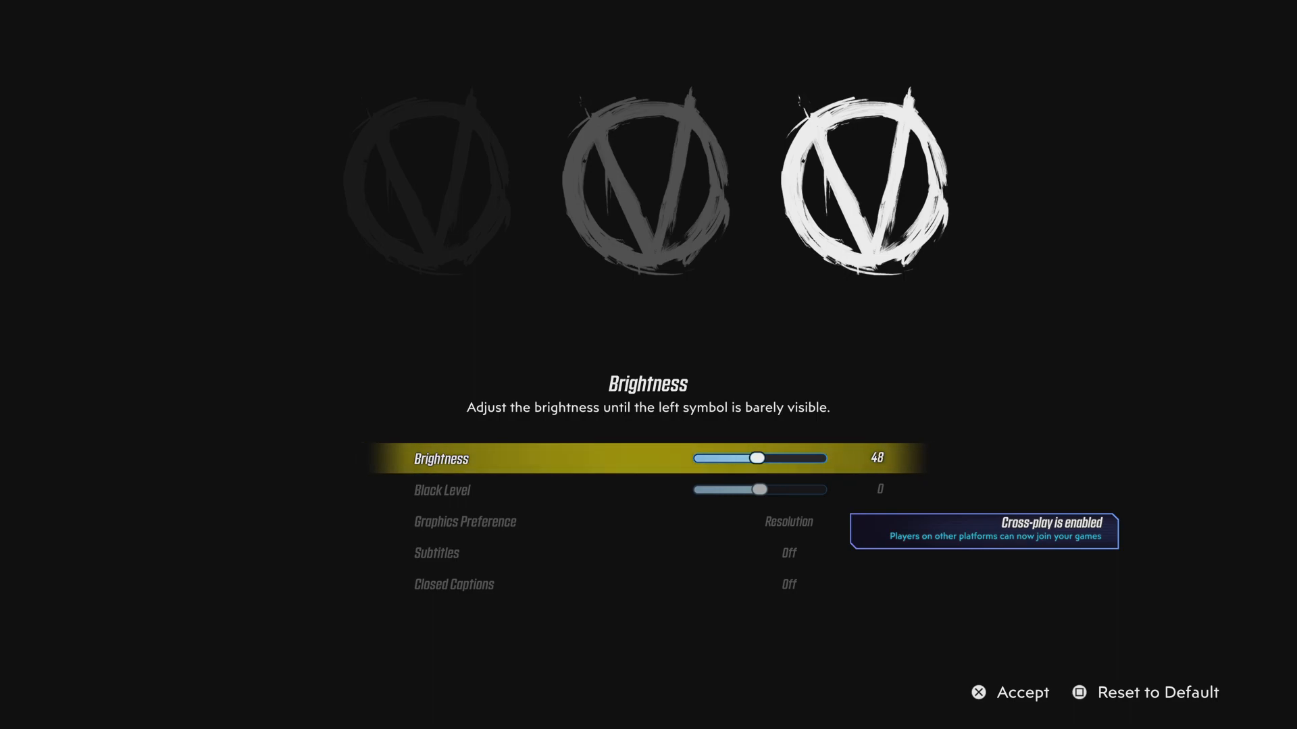
Set brightness 50, black level 6, and graphics preference to Performance.
key(Down)
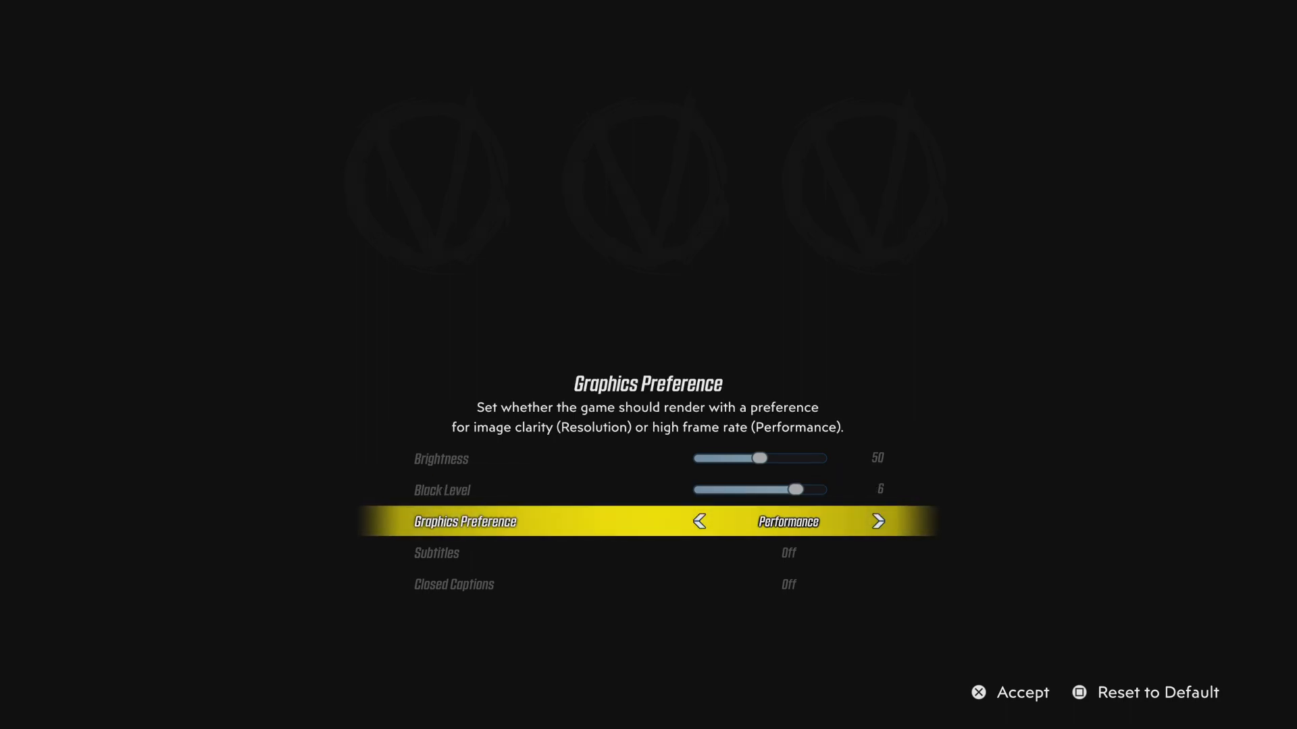
click(699, 521)
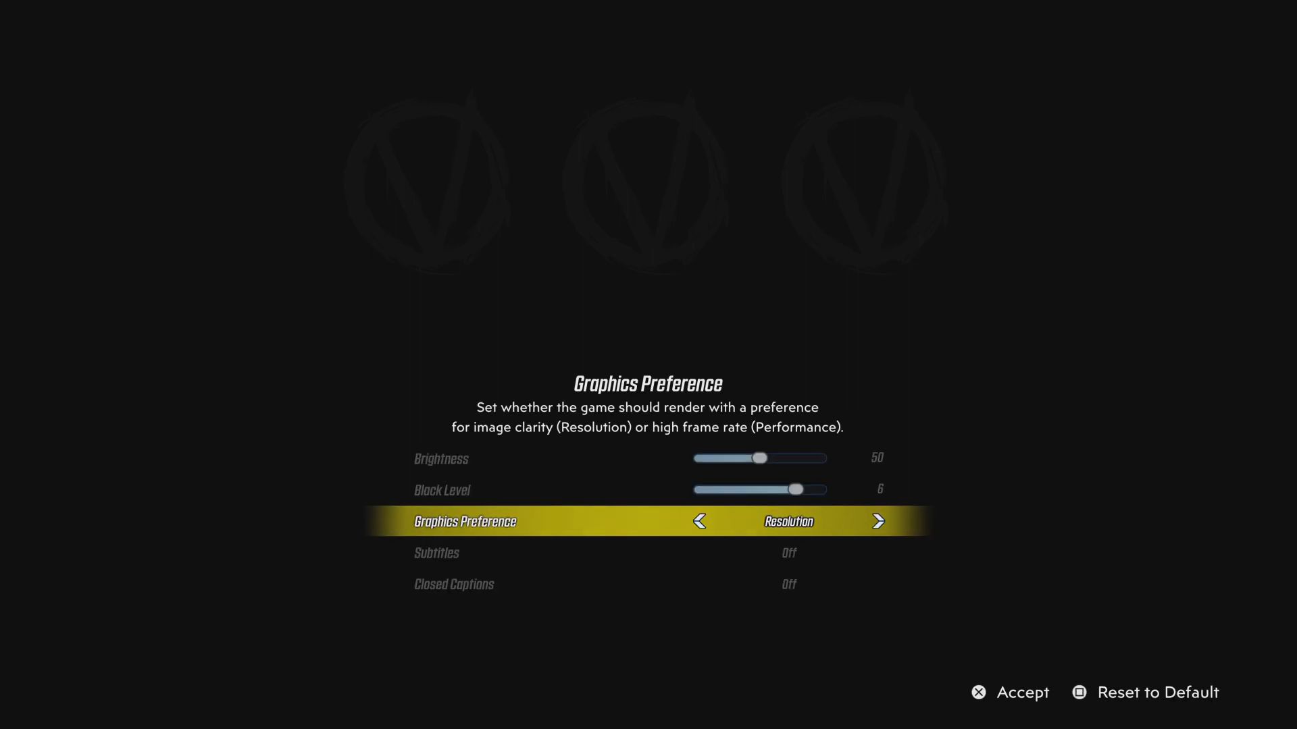
key(Down)
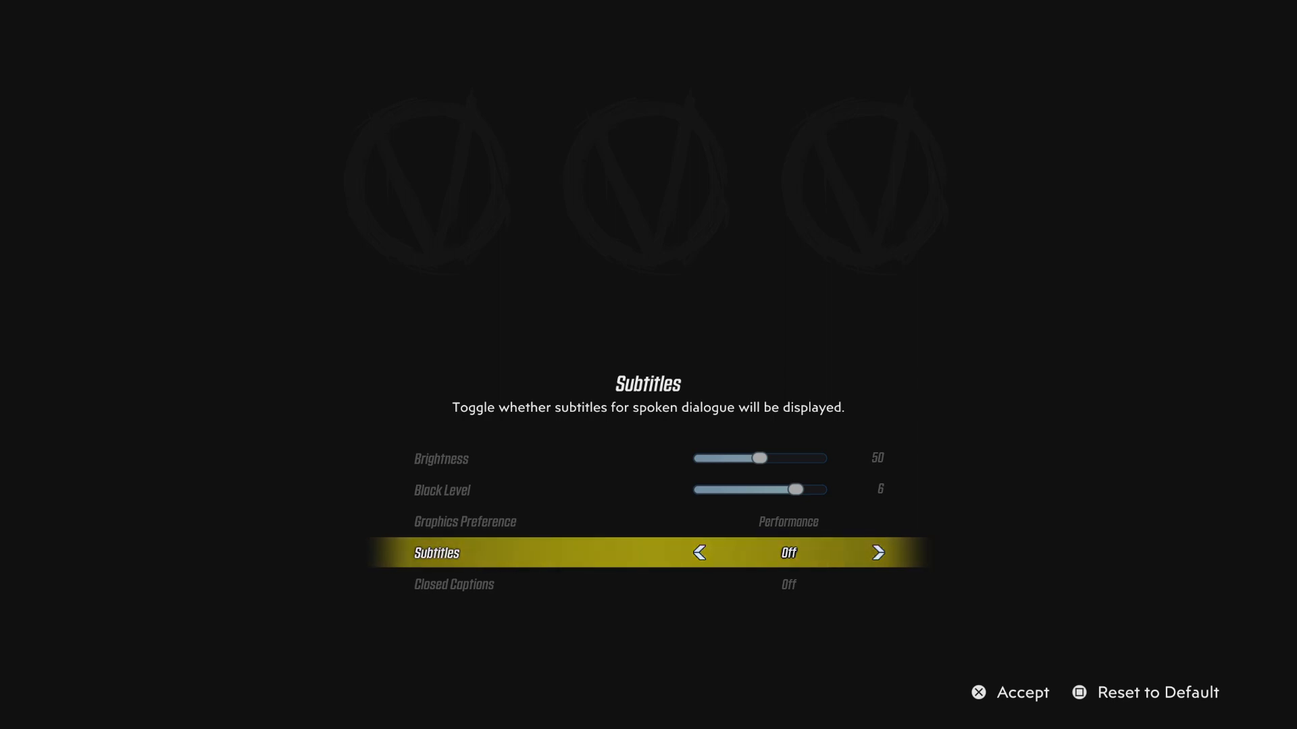